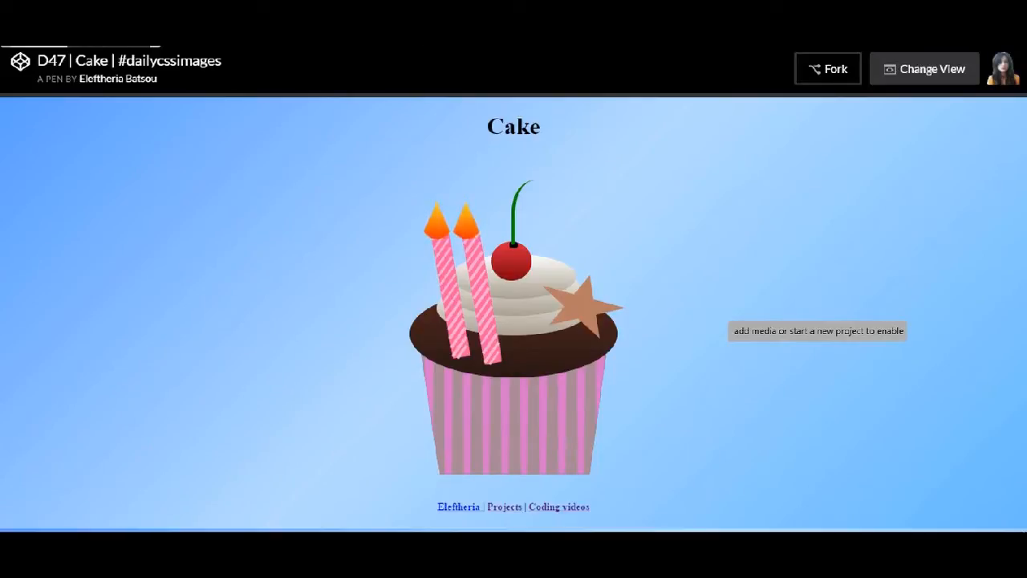
Step: Switch from the finished cupcake view into the Cake pen's editor
click(925, 68)
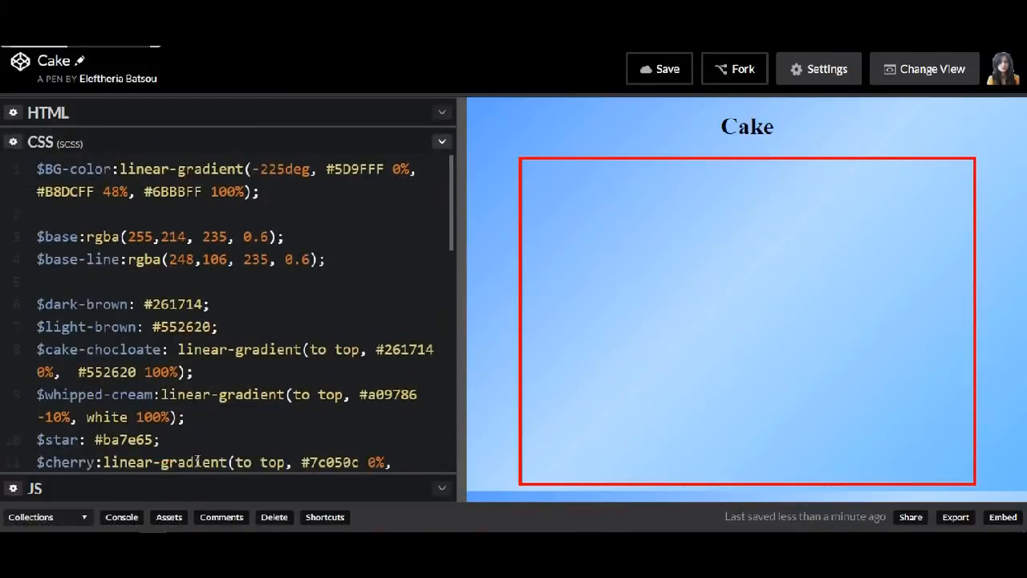
click(116, 214)
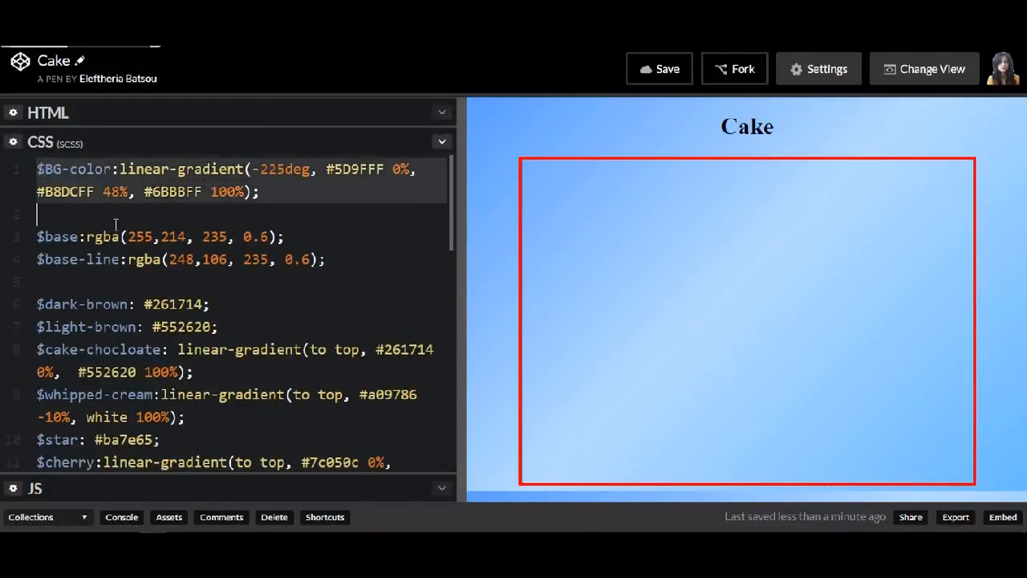
scroll(down, 3)
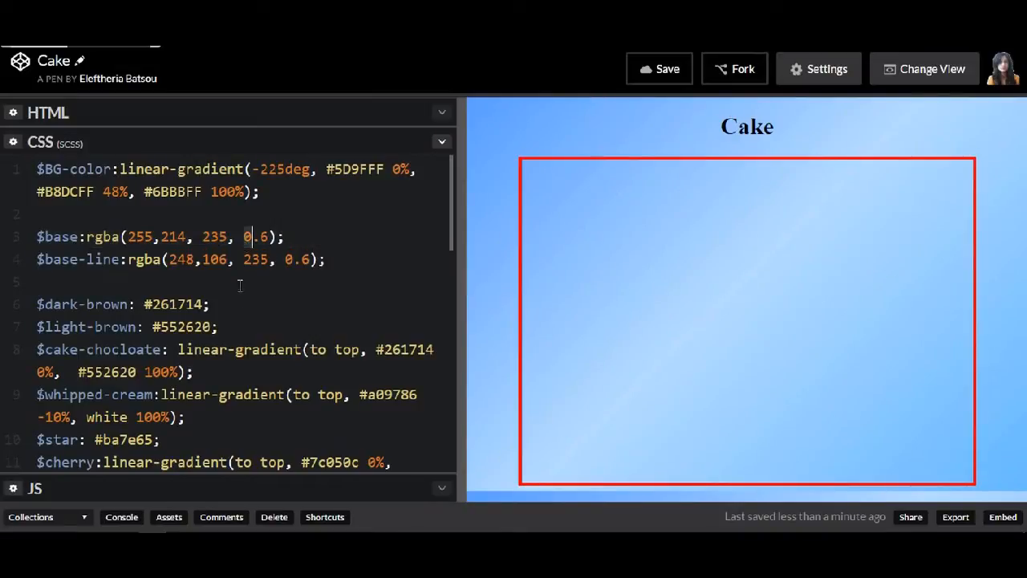
double_click(241, 350)
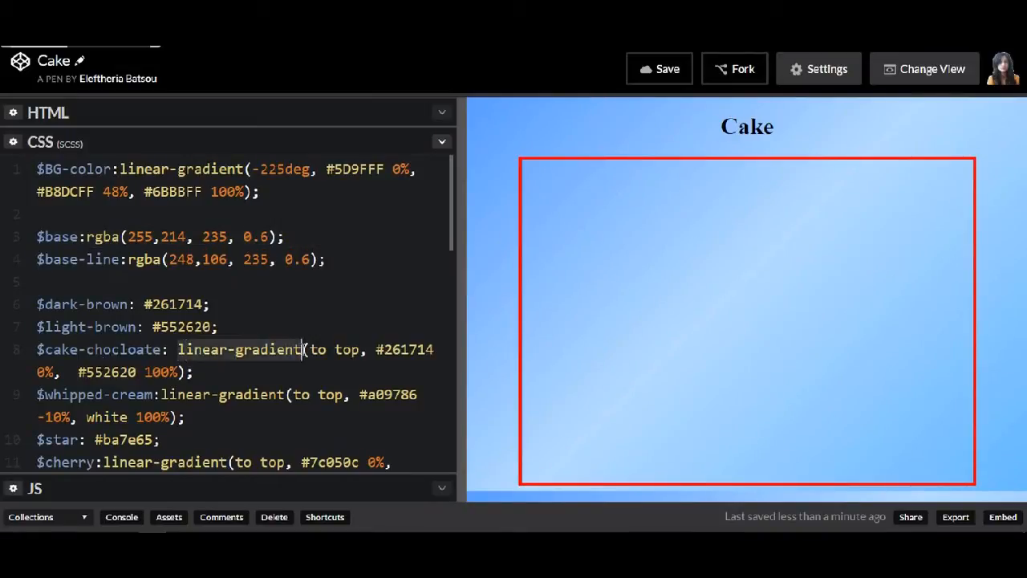
scroll(down, 3)
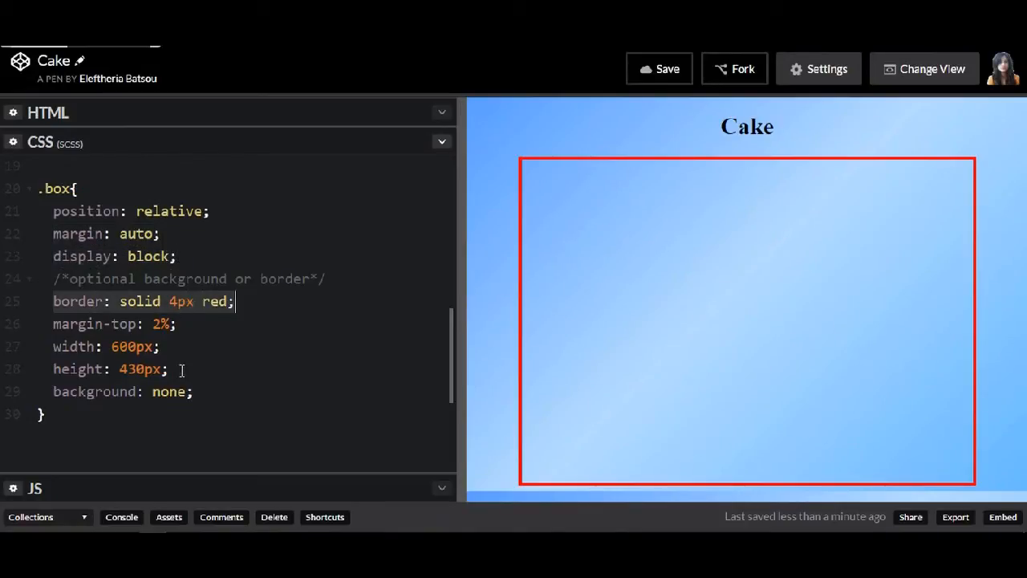
Step: Write cake-bottom, base (with end-of-base comment) and base-line-1 divs inside the box markup
click(49, 113)
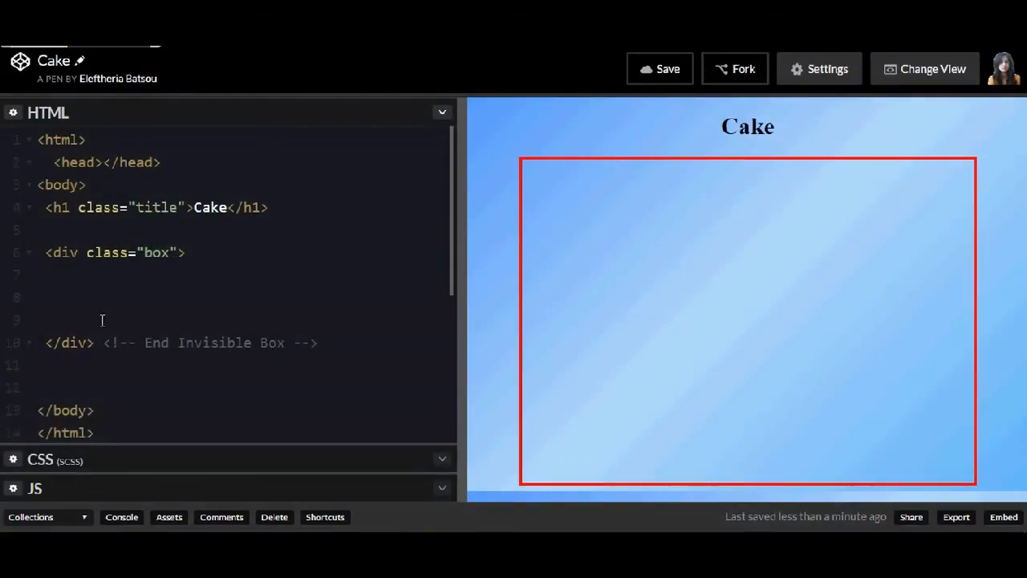
text(<div class="">)
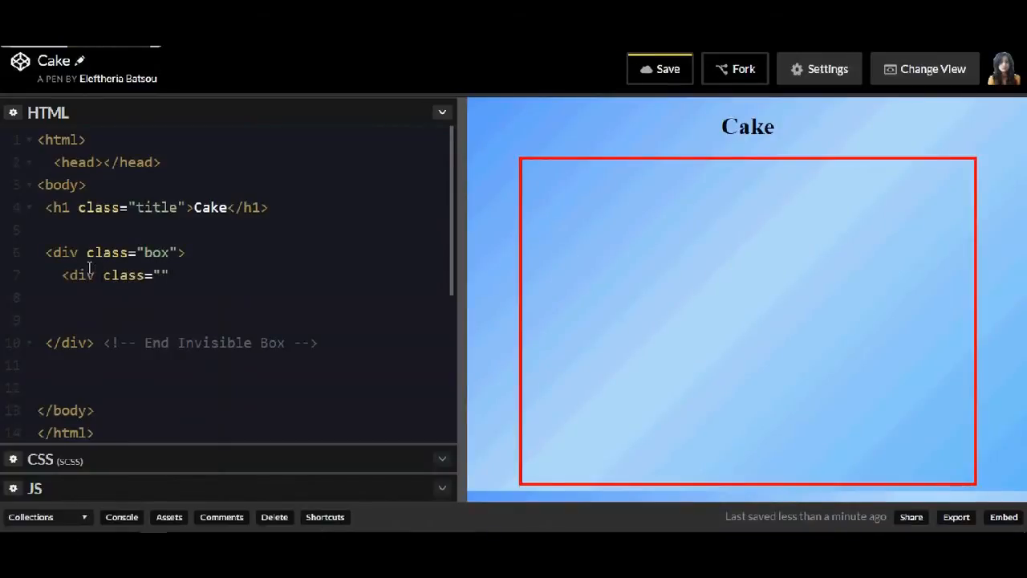
text(cake)
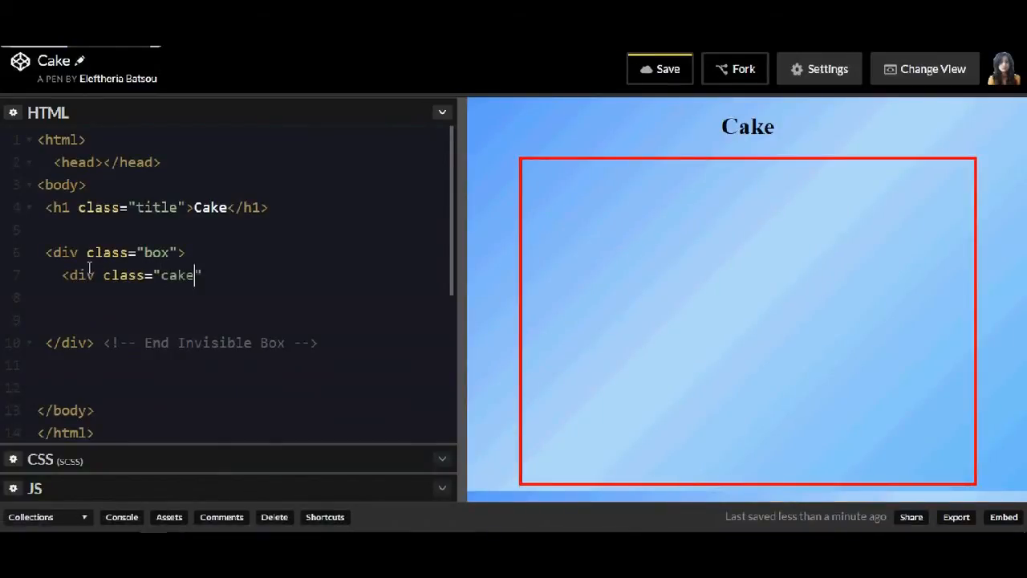
text(-bottom"></div>)
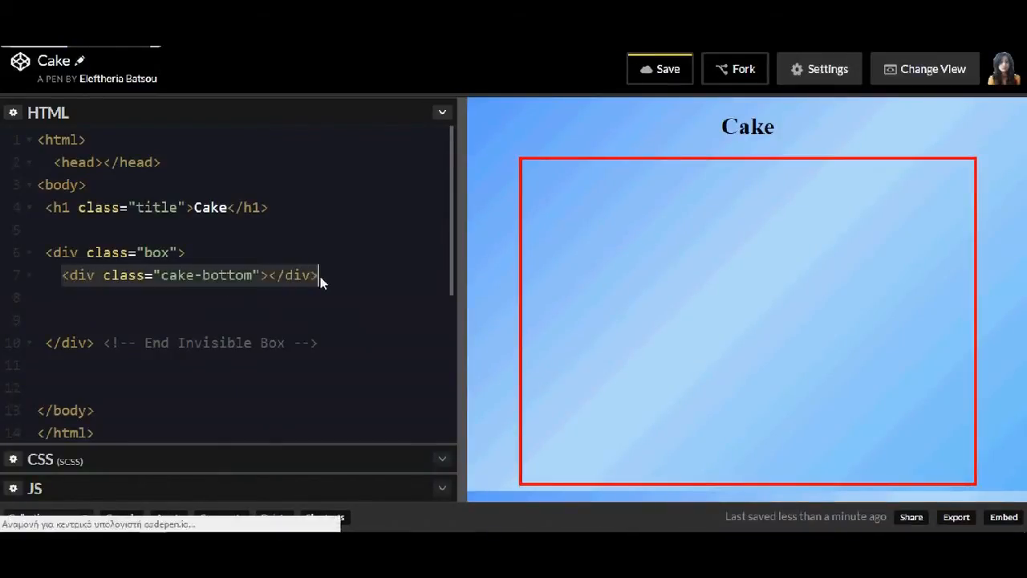
text(<div class="base"></div>)
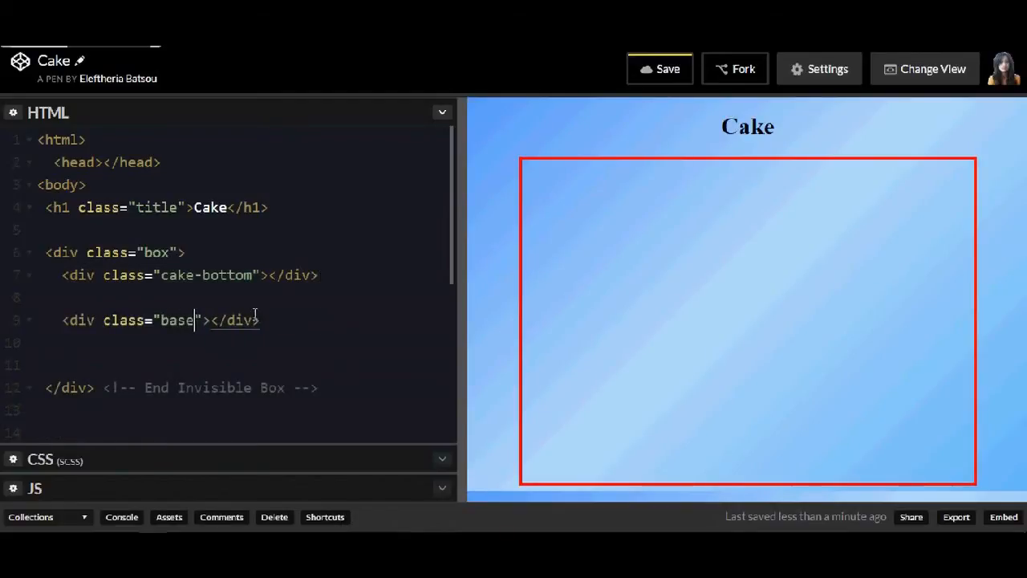
text(<!-- end of base -->)
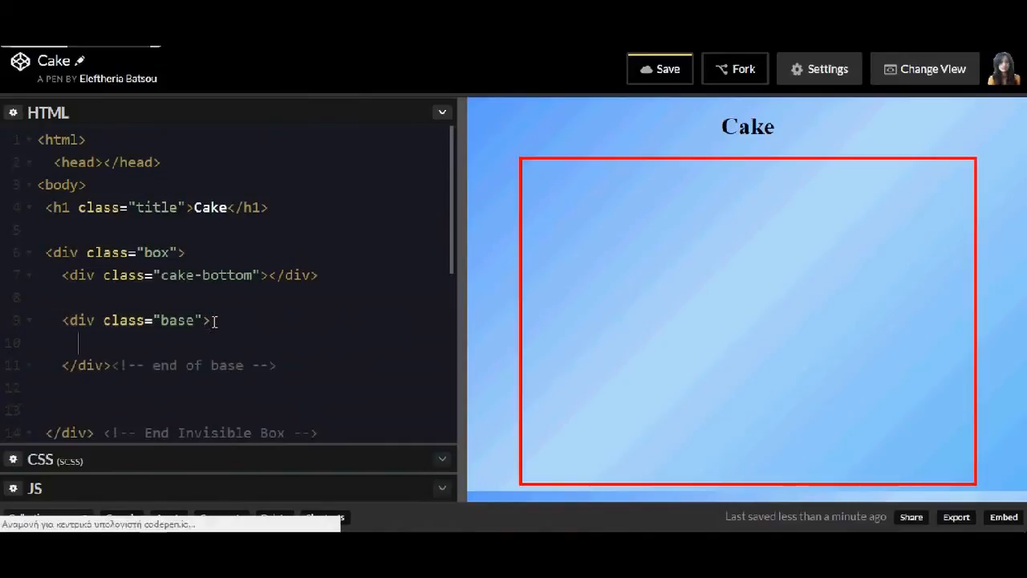
text(<div class="base-line-1"></div>)
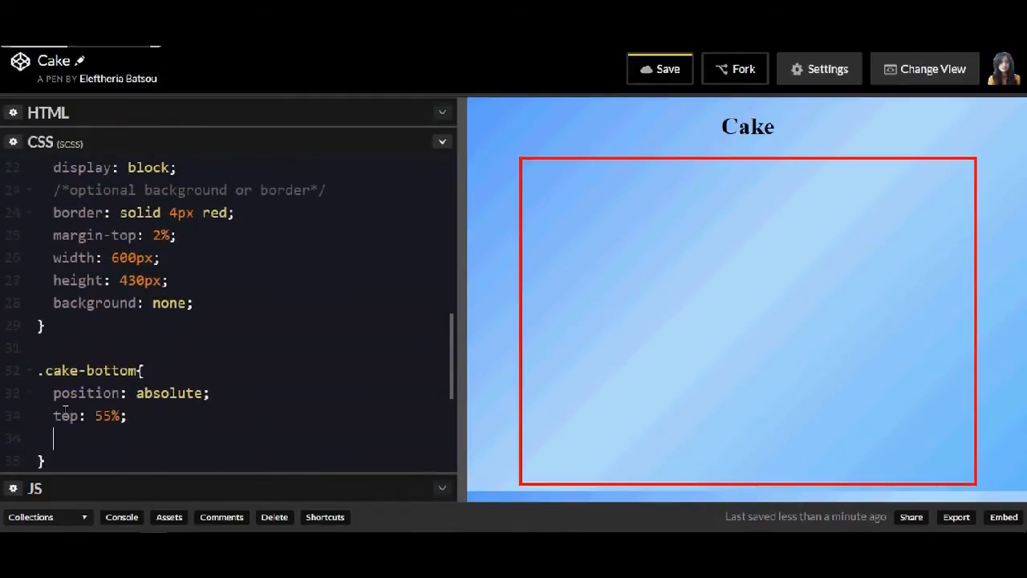
Step: Give .cake-bottom left 29%, 42% size and a $dark-brown background
text(left: 29%;)
text(height: 4)
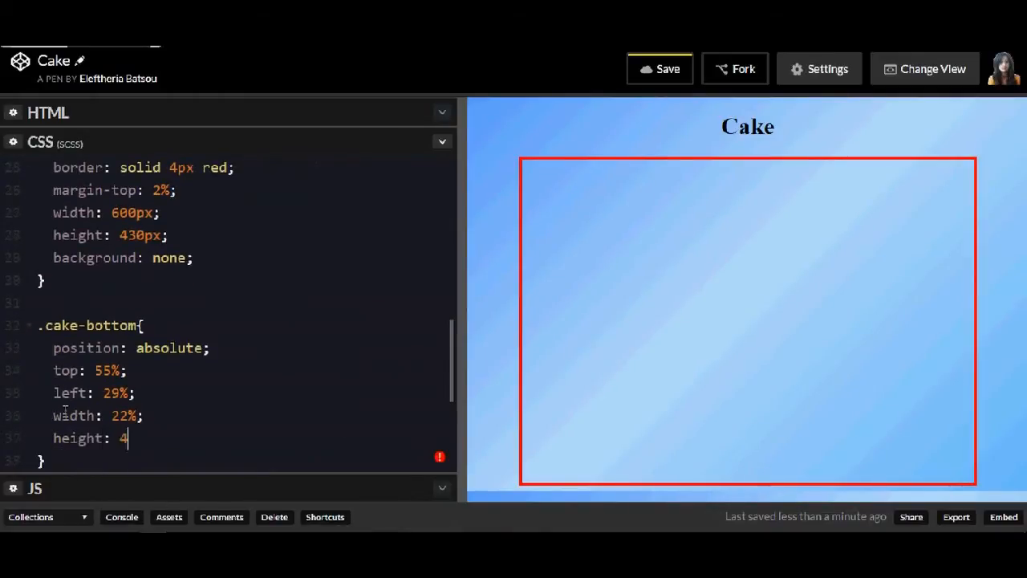
text(2%)
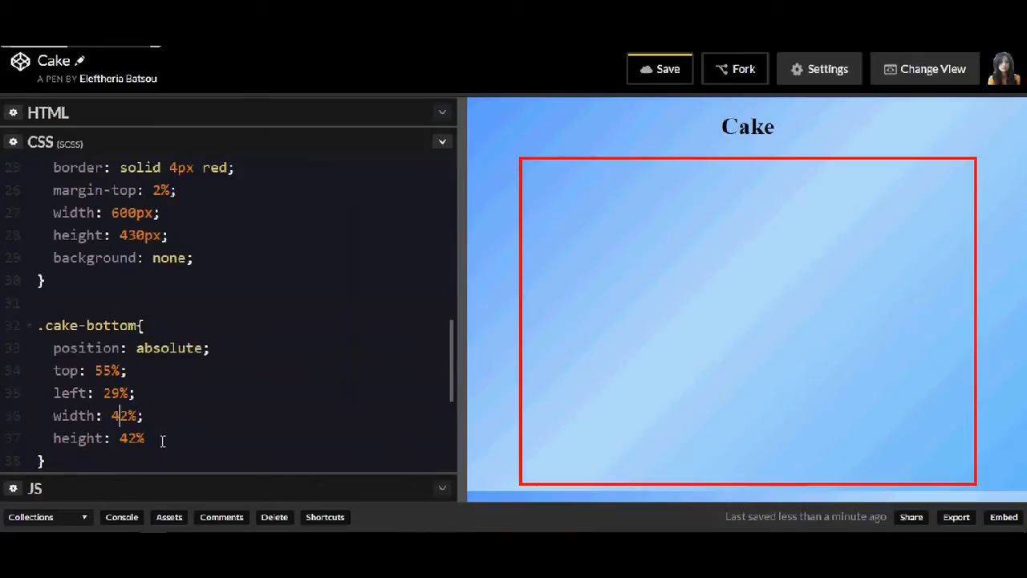
text(background: $dark-brow)
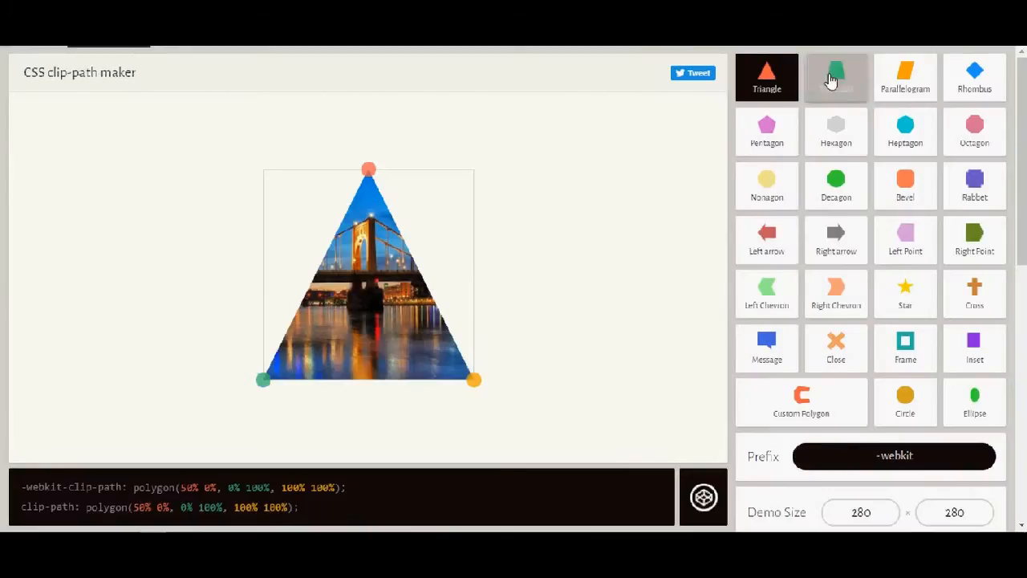
Step: Choose the Trapezoid preset in Clippy and use its clip-path for the .base rule
click(835, 77)
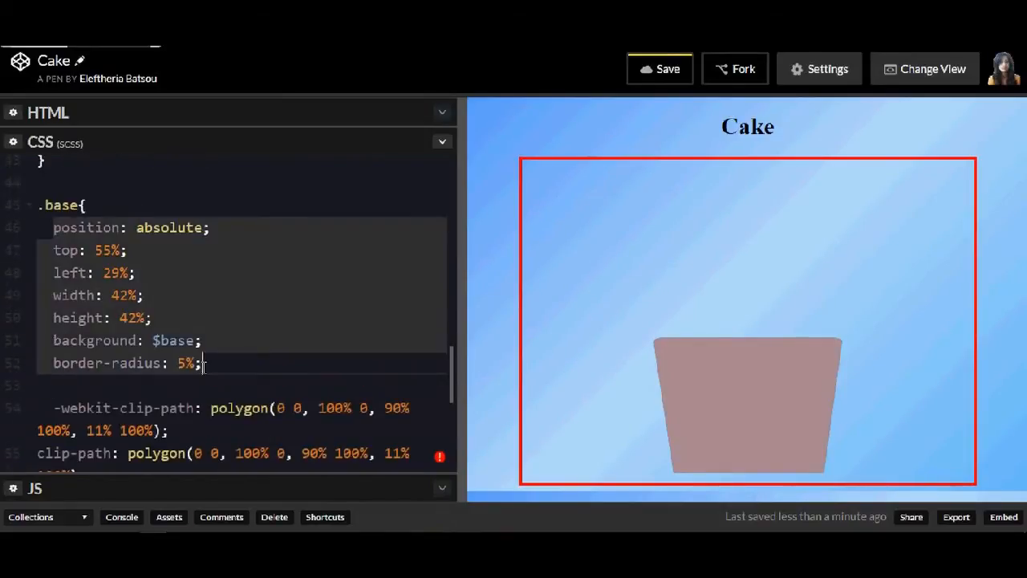
scroll(down, 3)
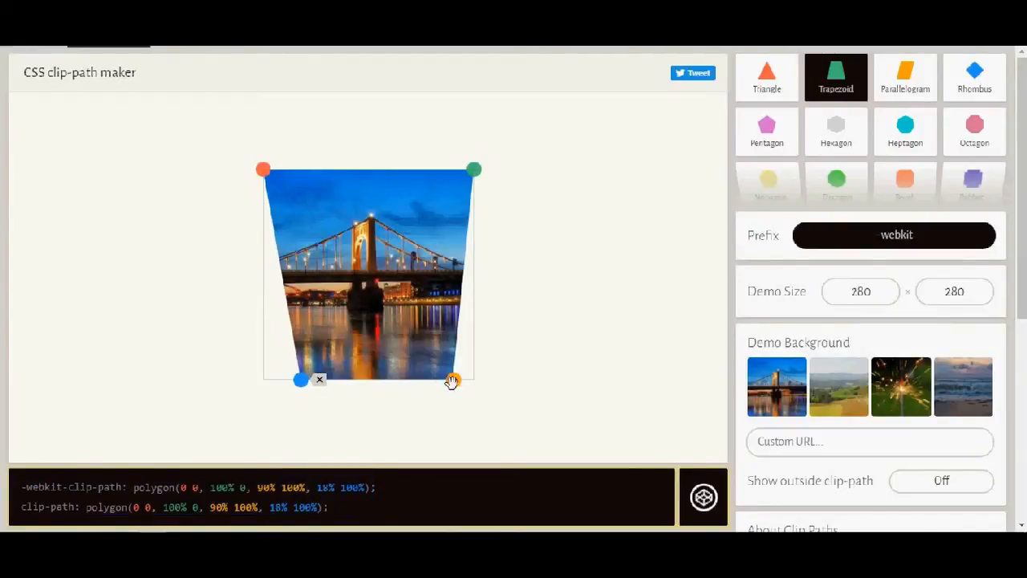
Step: Pull the trapezoid's bottom corner inward for a narrower-bottomed polygon
drag(453, 379, 437, 379)
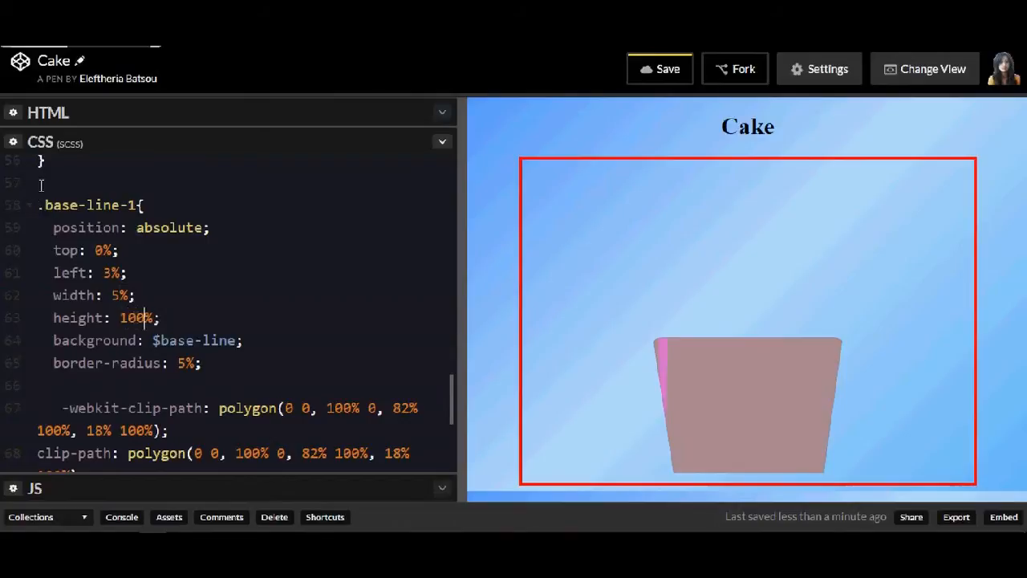
Step: Add a comment noting each base-line stripe shifts left by 5%
text(// add left 55)
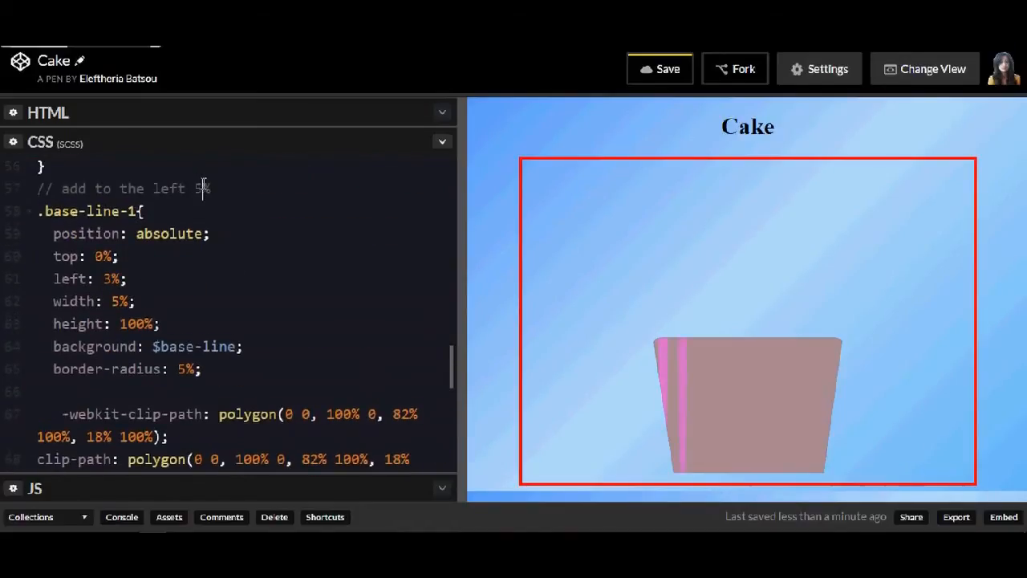
scroll(down, 3)
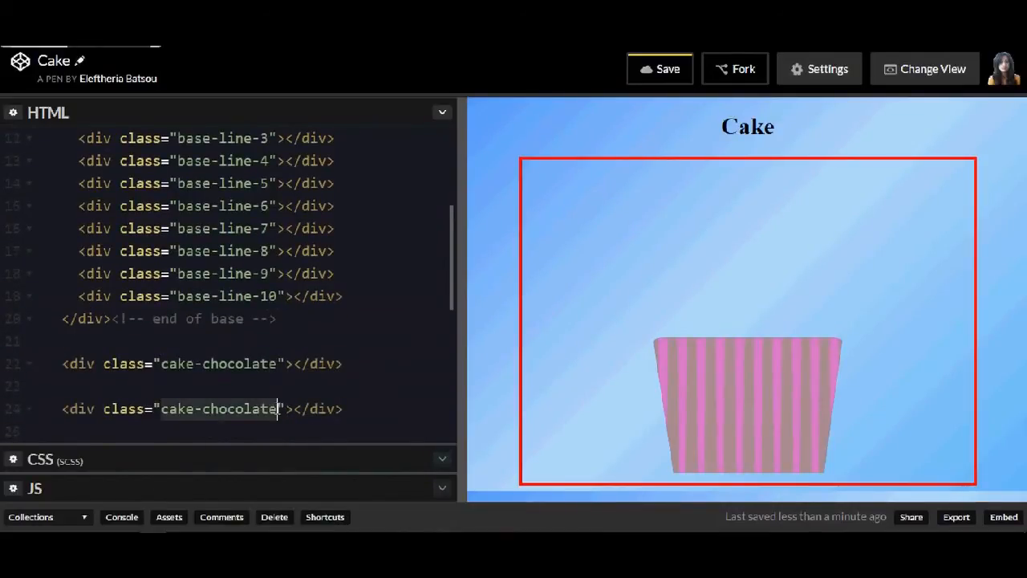
Step: Add whipped-cream, cherry and cherry-bullet divs after the base-line markup
text(whipped-cream-1)
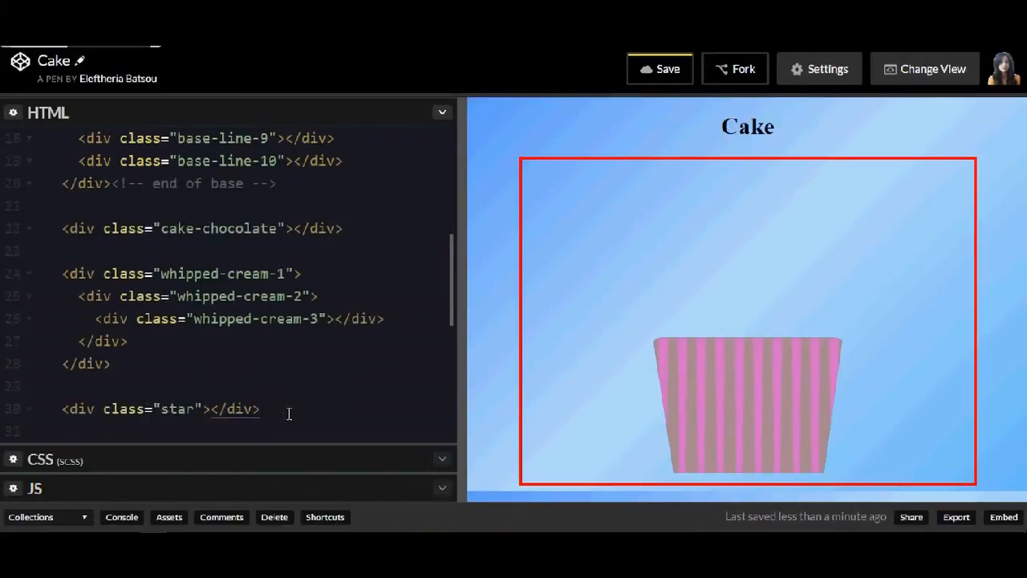
text(<div class="cherry"></div>)
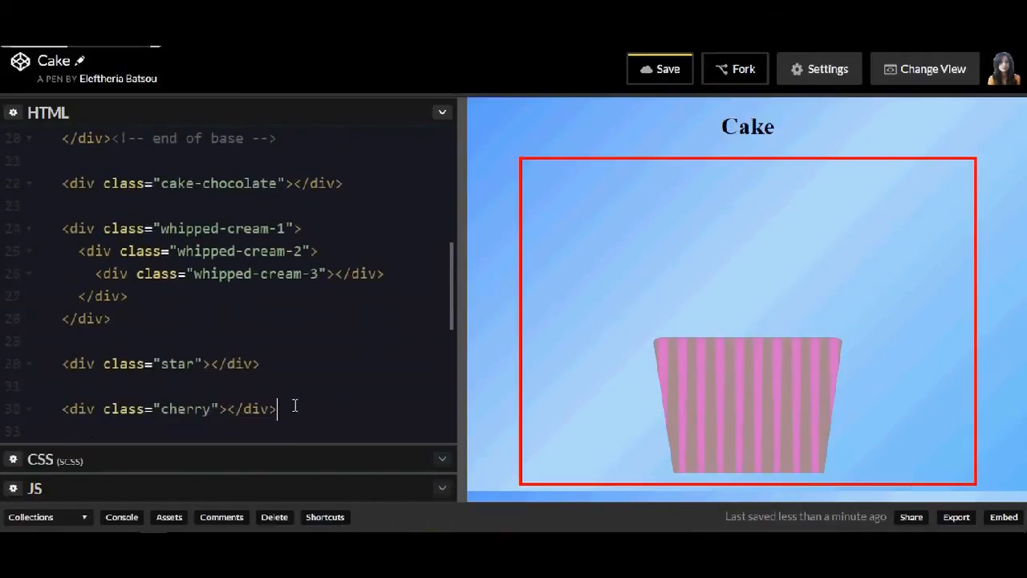
text(<div class="cherry-bullet"></div>)
text(cake-chocolate)
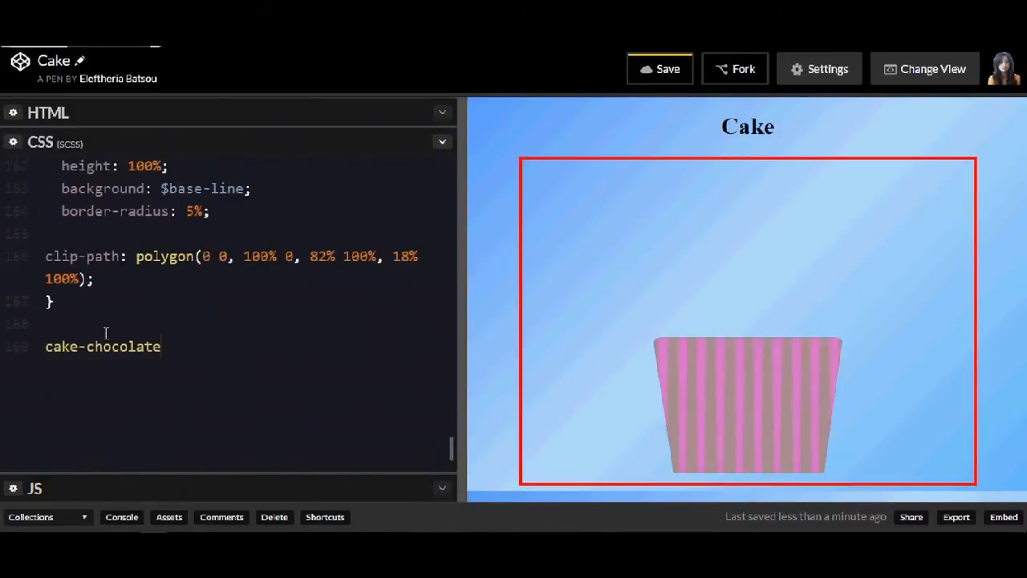
Step: Write absolutely positioned whipped-cream rules with -25% offset, then begin a .star rule
text(.{)
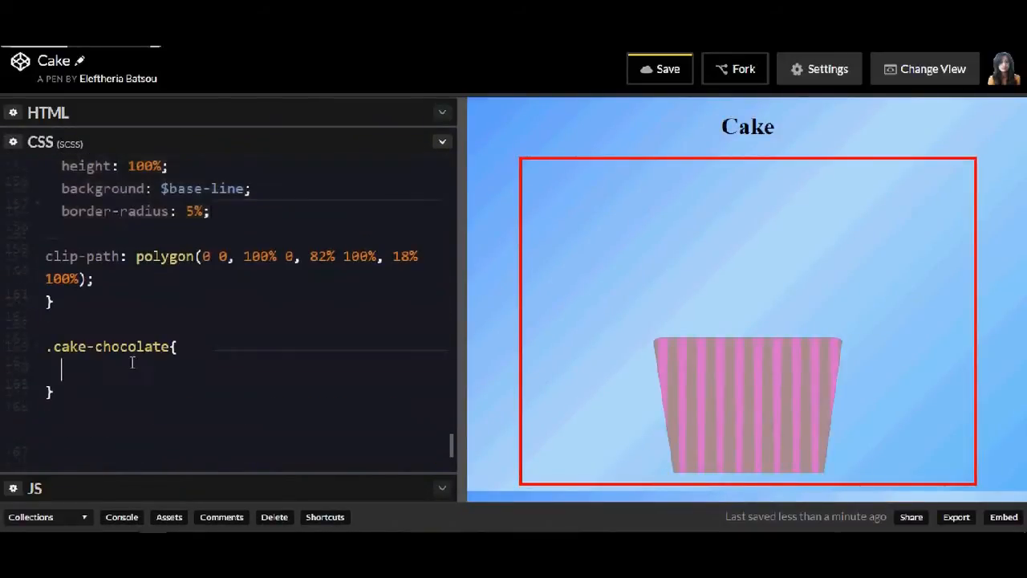
text(position: absolute;)
text(.whipped)
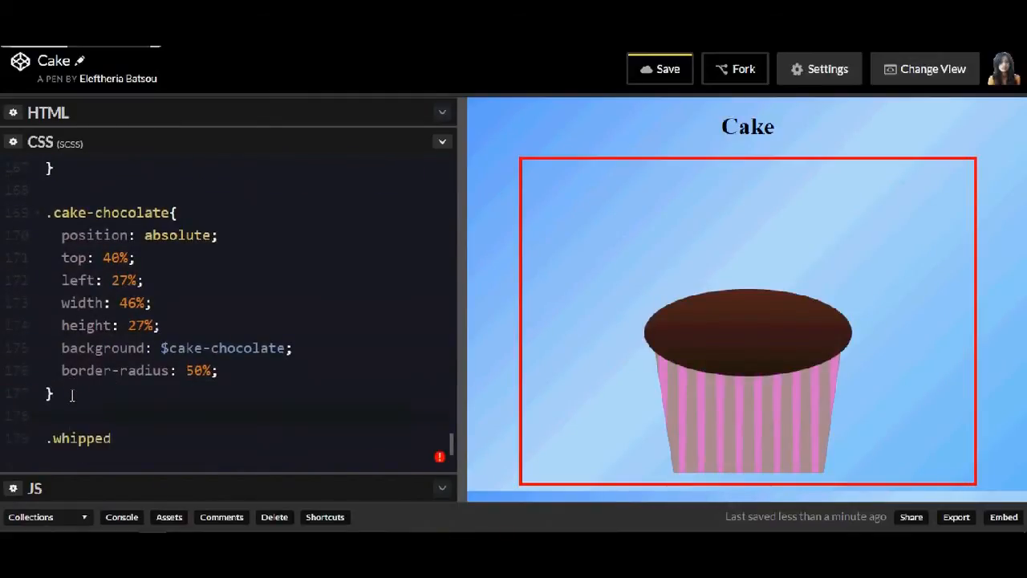
text(-cream{})
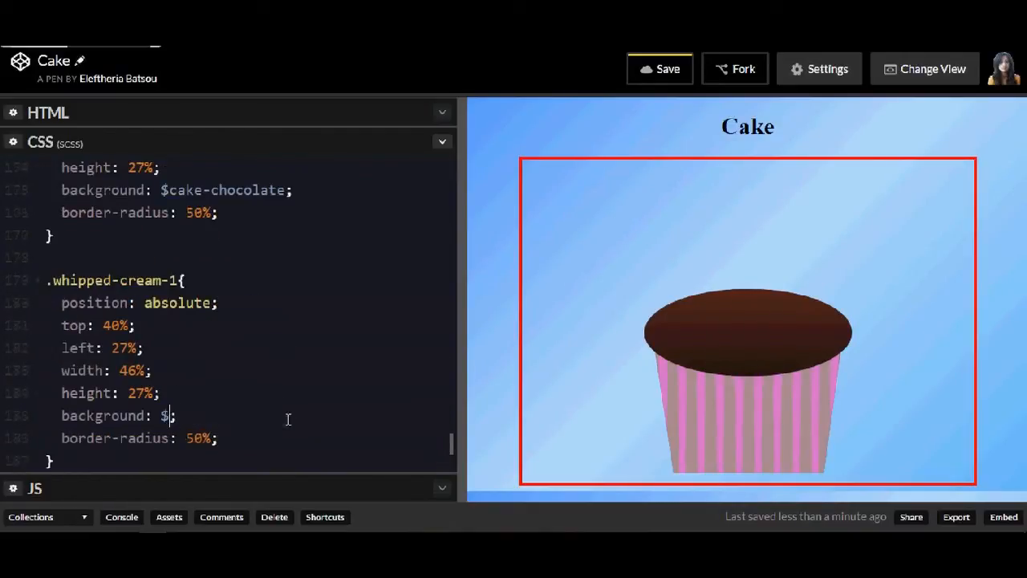
text(whipped-cream)
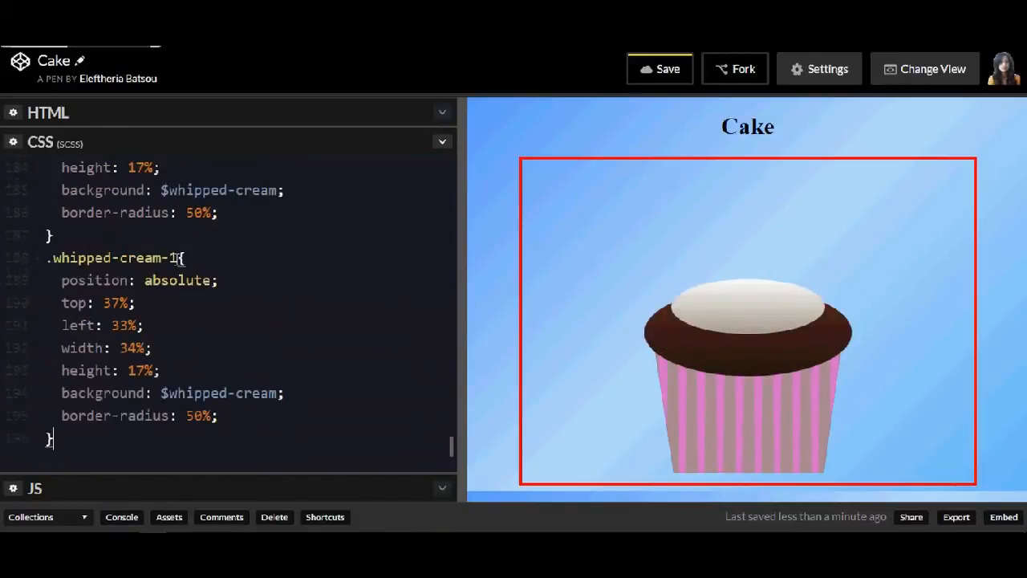
text(-25%;)
click(110, 369)
text(90)
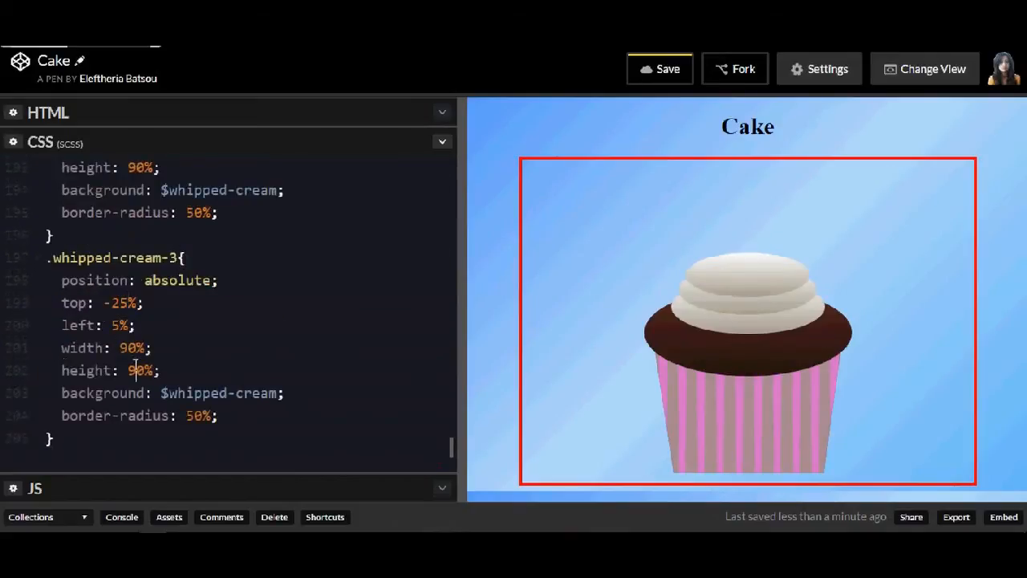
text(.star{)
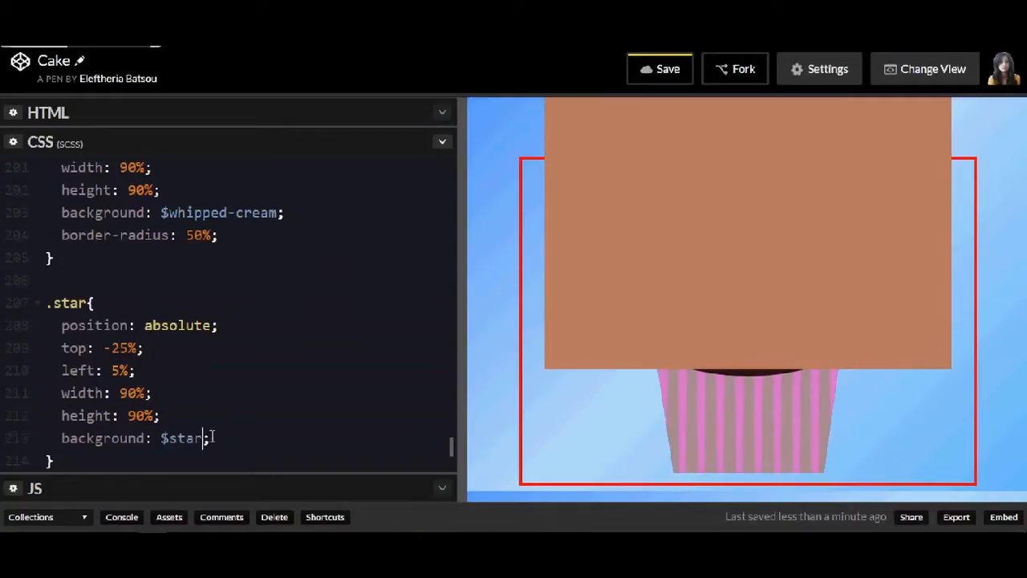
Step: Give .star a 35 size, rotate(15deg) transform, and start the cherry's 50% border-radius
text(35)
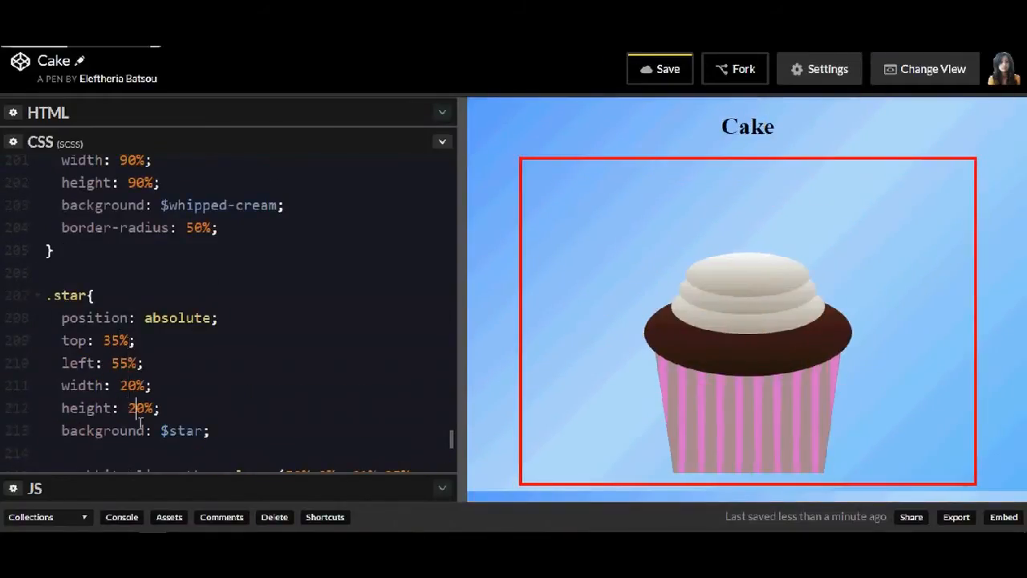
text(transform: rotate();)
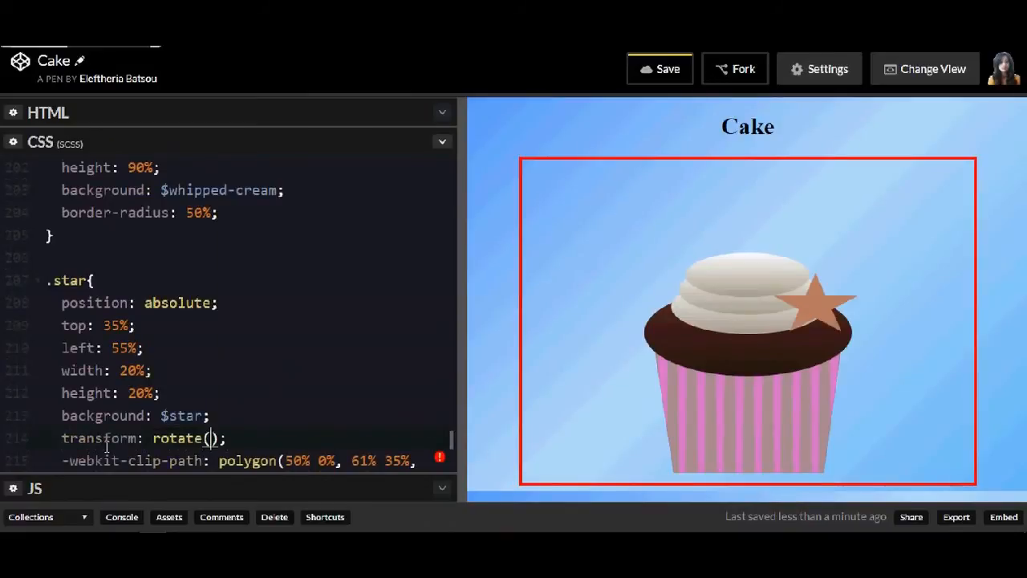
text(15deg)
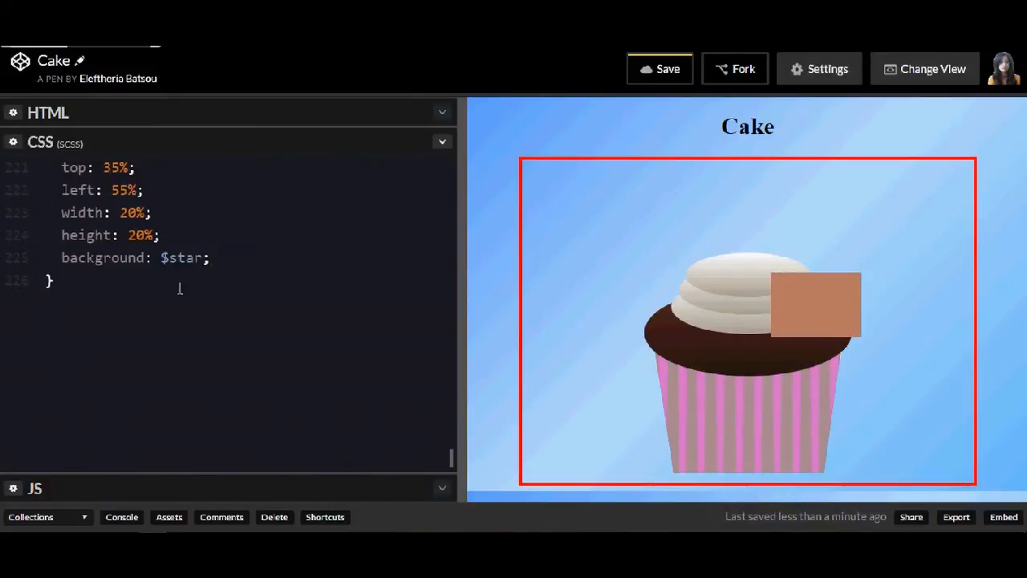
text(border-radius: 50%;)
text(.cherry-bullet-)
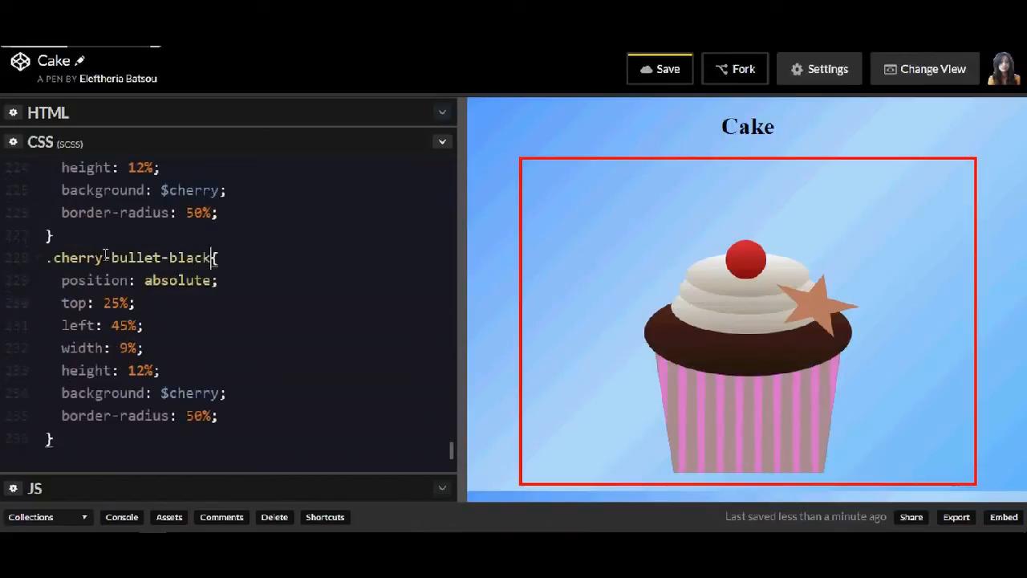
Step: Colour the cherry dot black and give the stem border-left: solid 5px green
text(black)
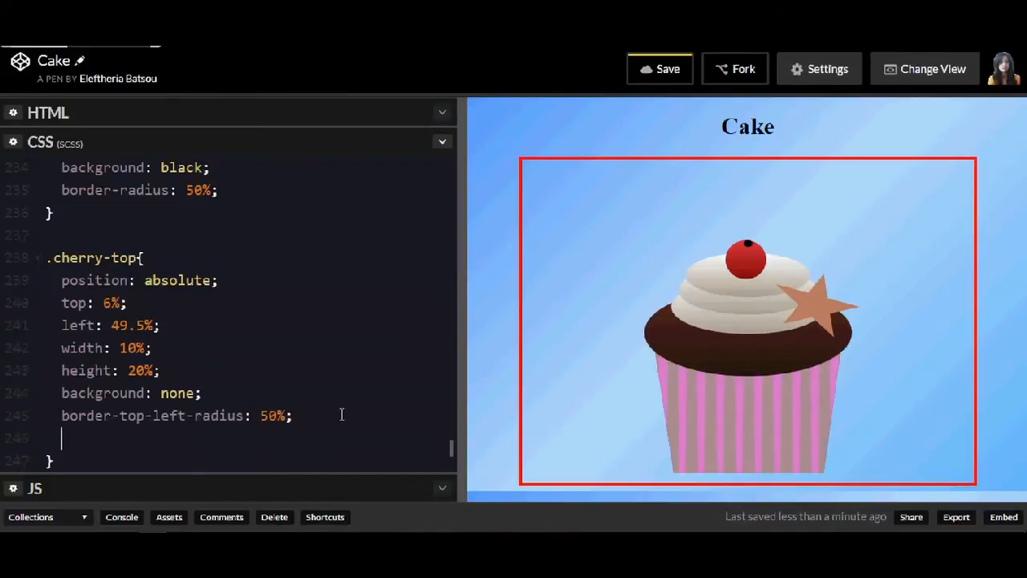
text(border-left: solid 5p)
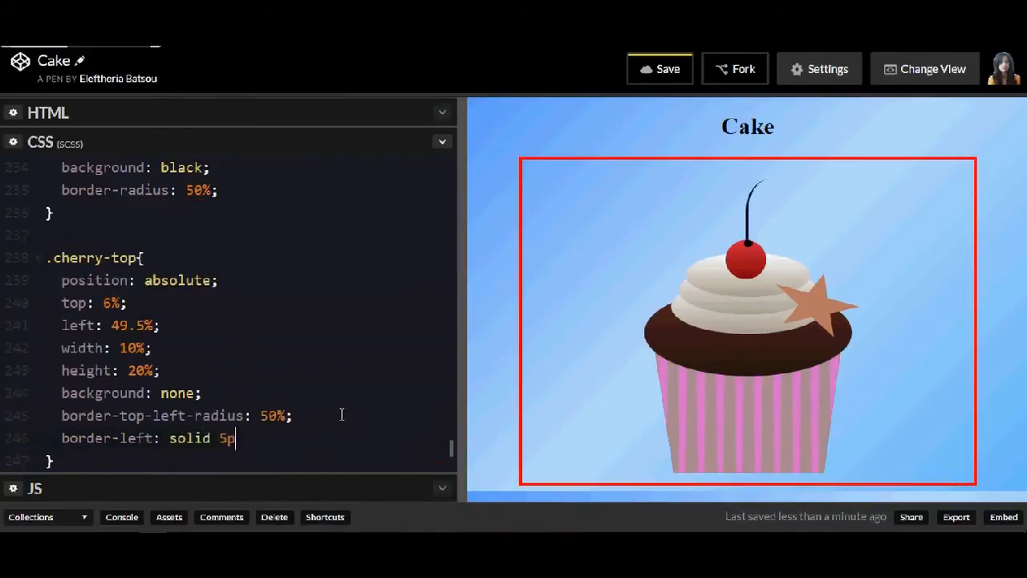
text(x green;)
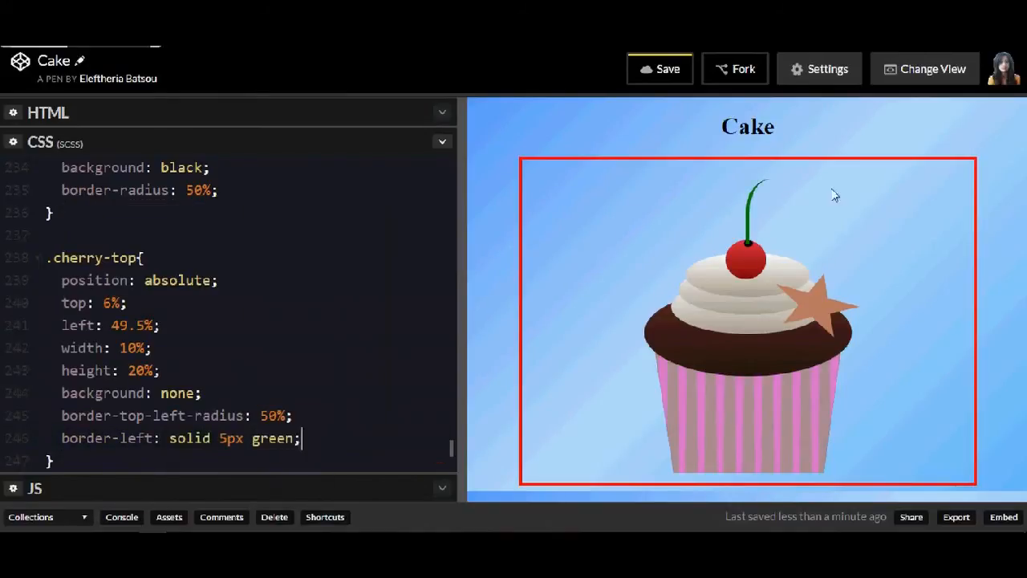
Step: Add div.candle-1 holding candle-line-1 through 15, followed by div.candle-2, in the HTML
click(48, 112)
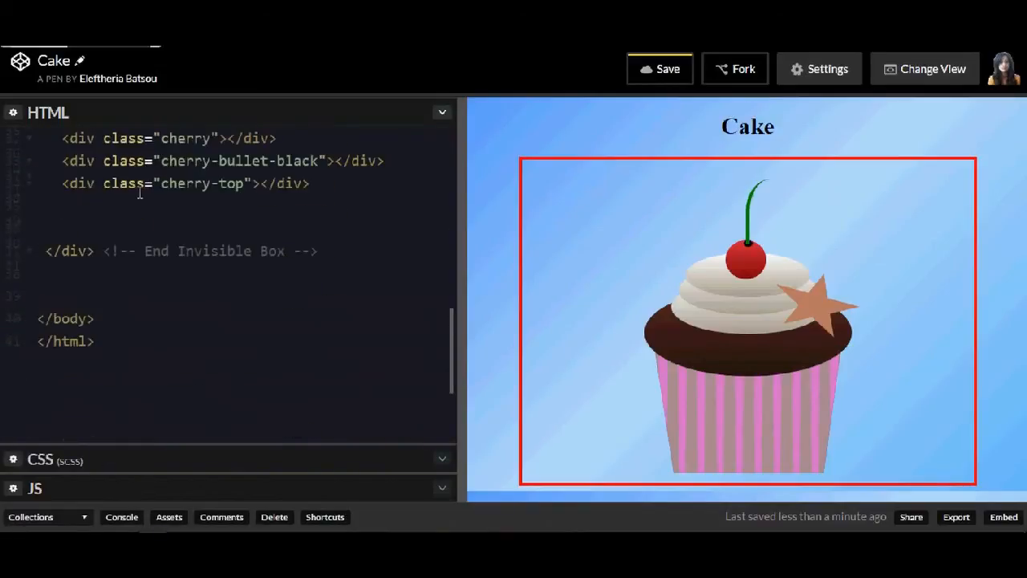
text(<div class="">)
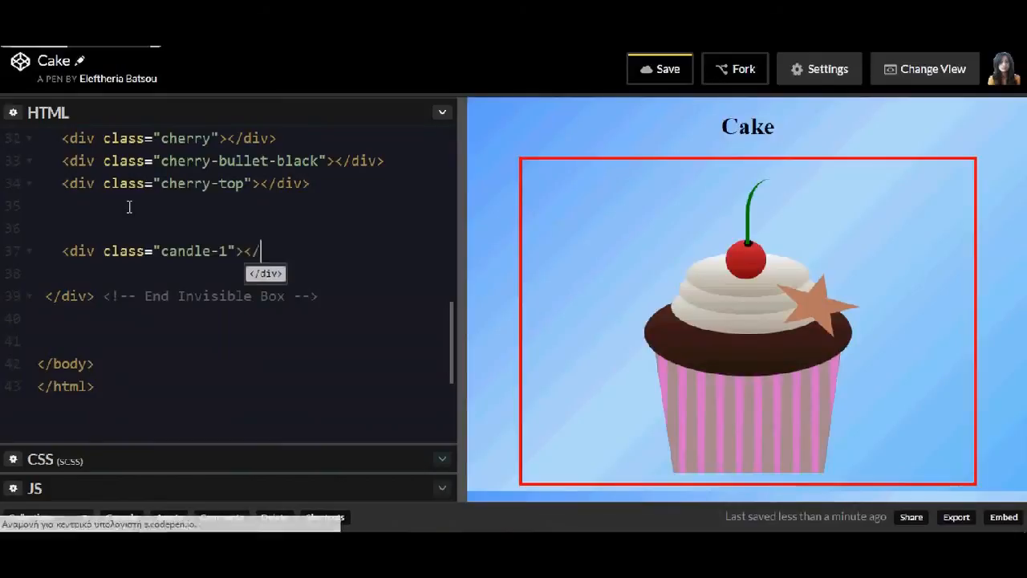
text(<div class="candle-2"></div>)
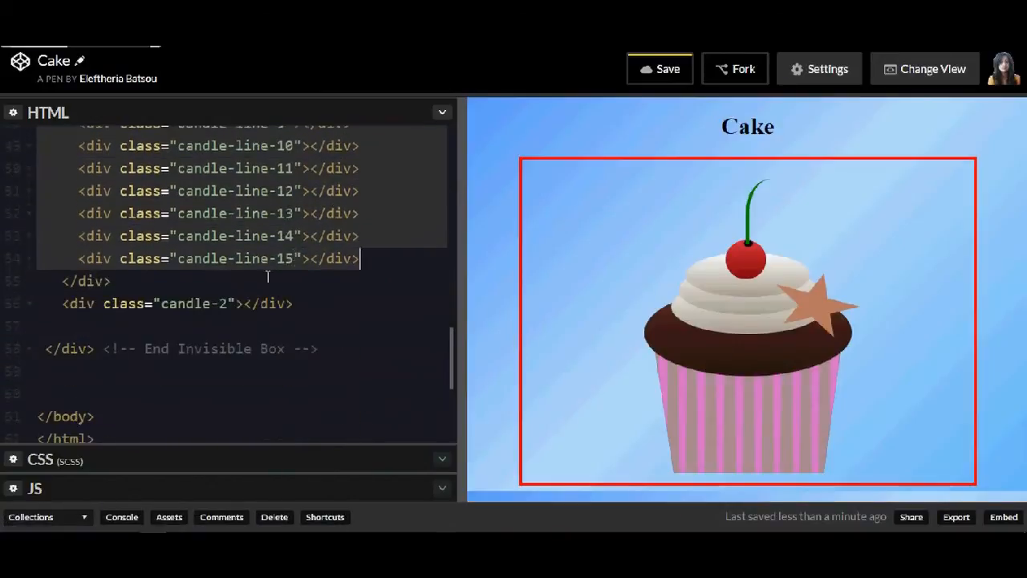
scroll(down, 3)
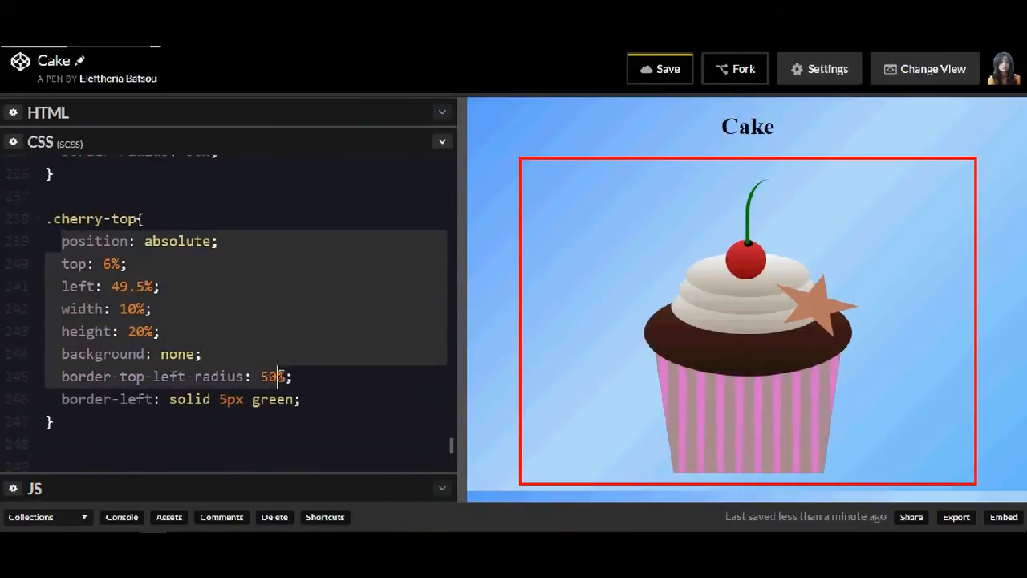
Step: Style .candle-1 and .candle-2: absolute position, $candle background, 5% radius, rotate(-10deg), second offset 7% left
text(candle-11{)
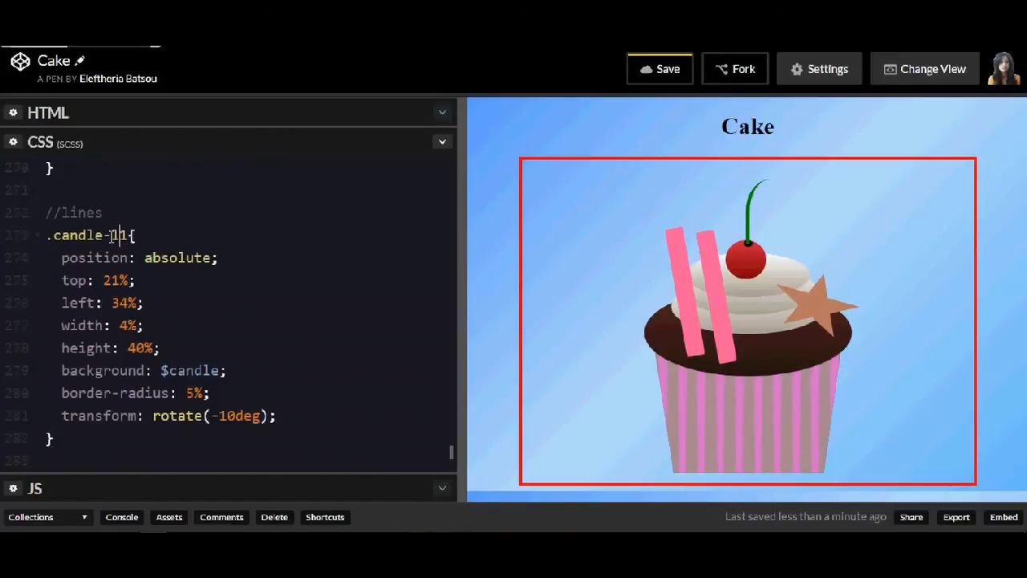
text(//add 7)
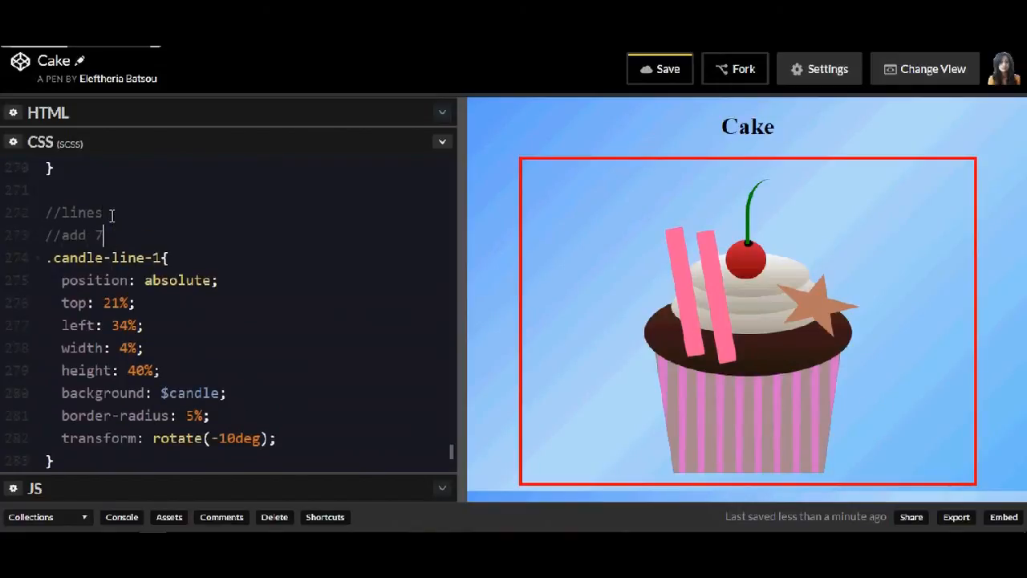
text(% to the left)
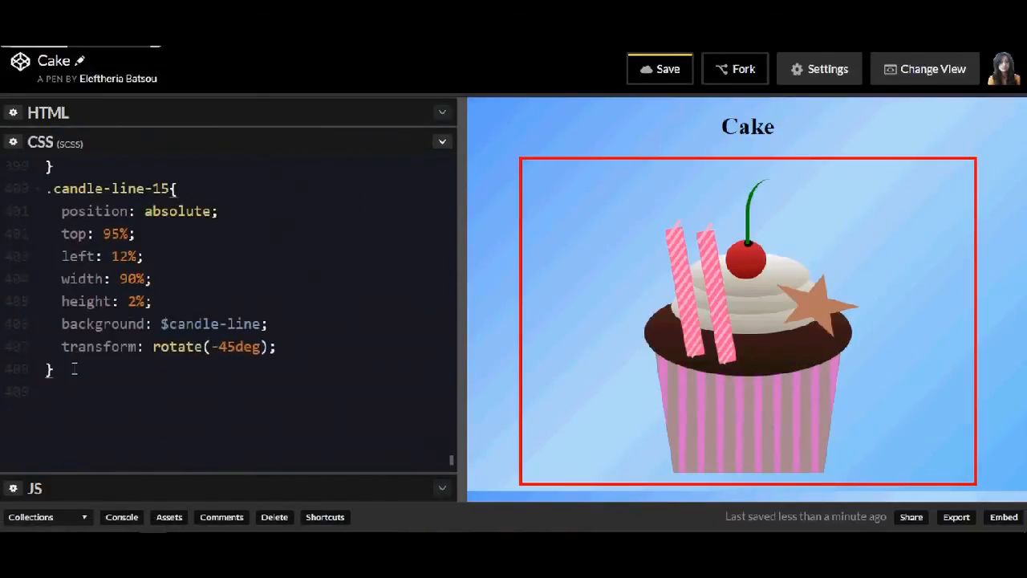
Step: Style .fire-candle-1 with $fire-candle background, polygon clip-path, rotate(-10deg) and animation candleFire 3s infinite
scroll(down, 3)
text(//fire)
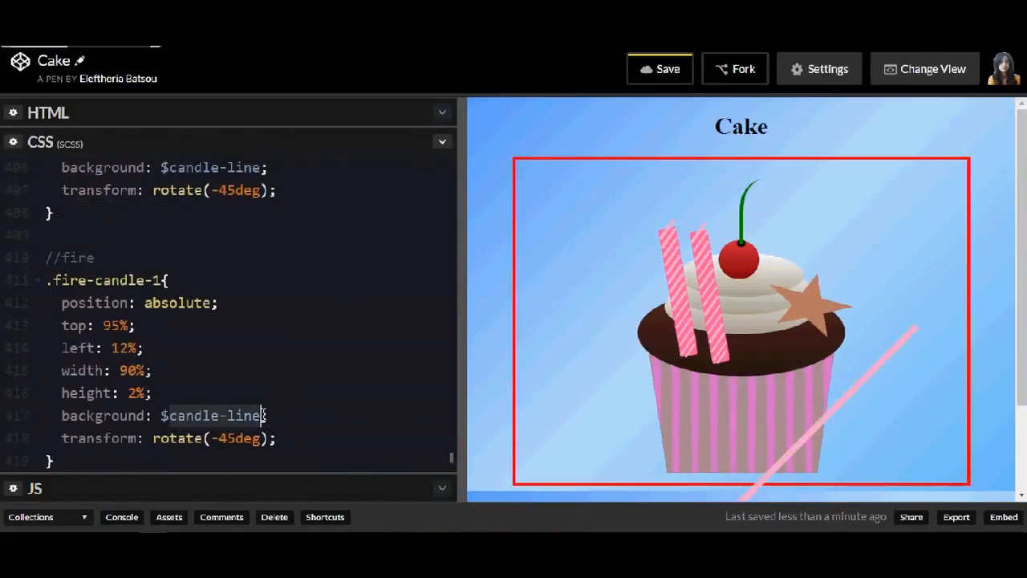
text($fire-candle)
click(143, 348)
text(9.5)
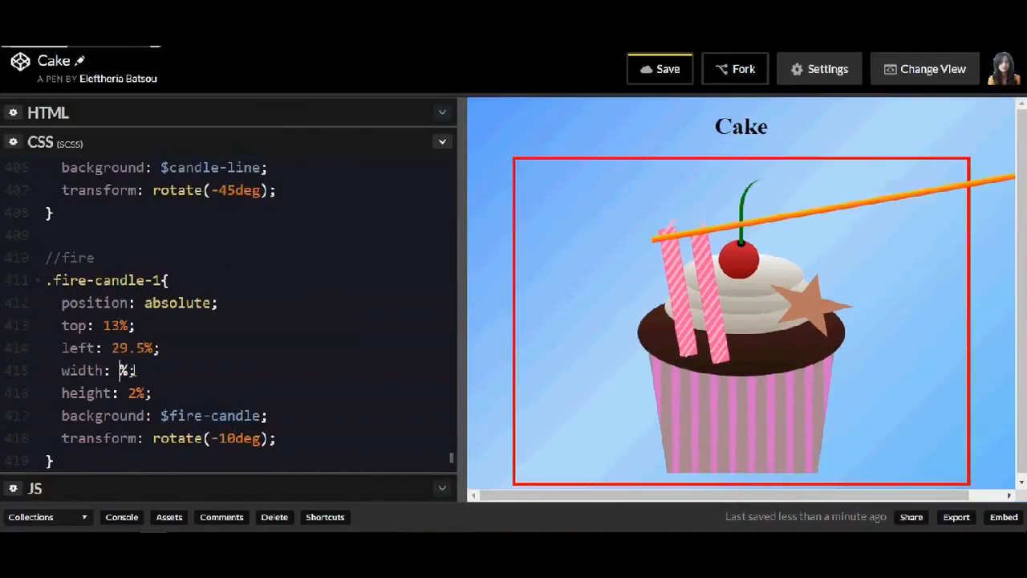
text(border-radius: 50%;)
text(7)
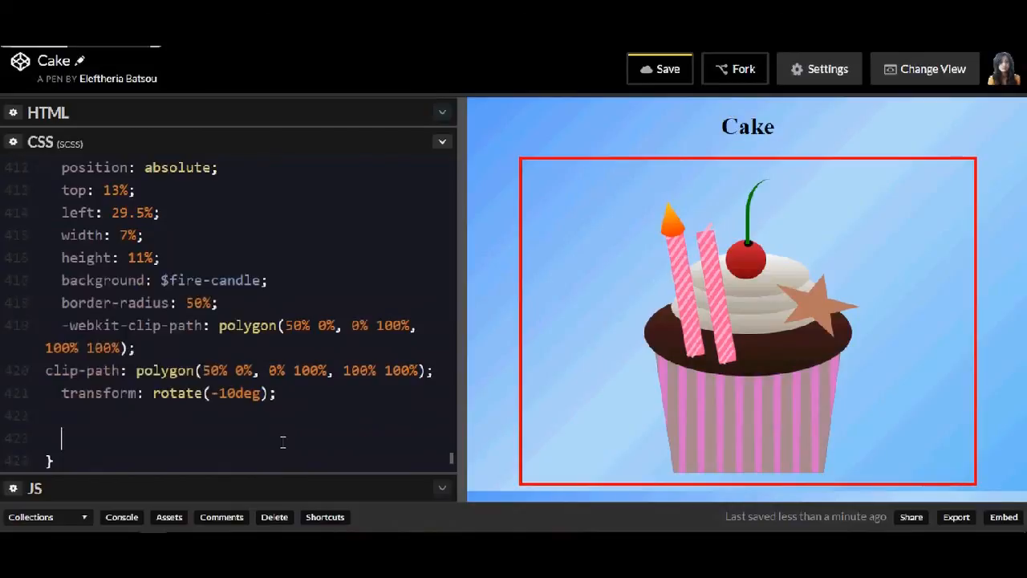
text(animation: candleFire 3)
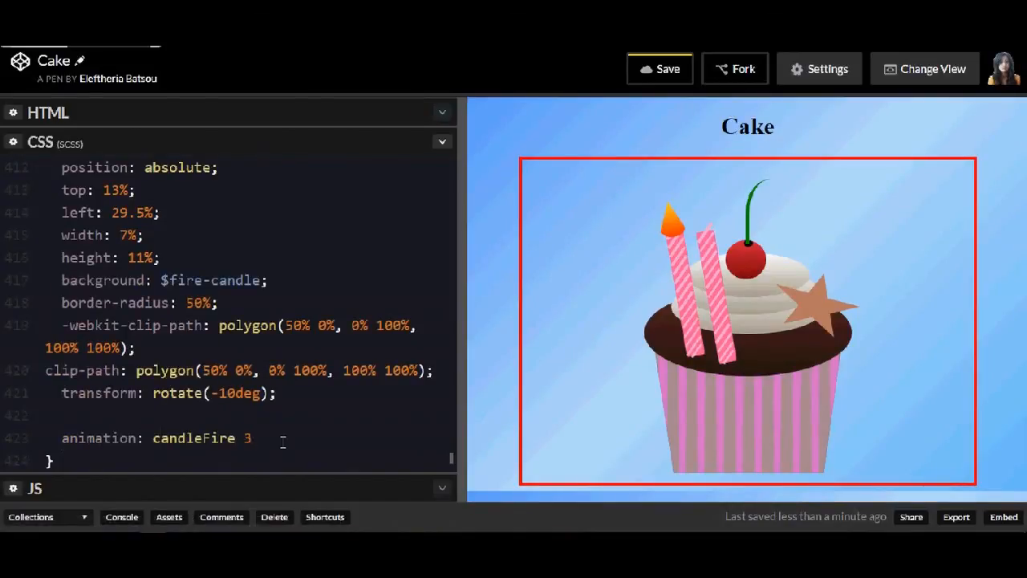
text(s infinite;)
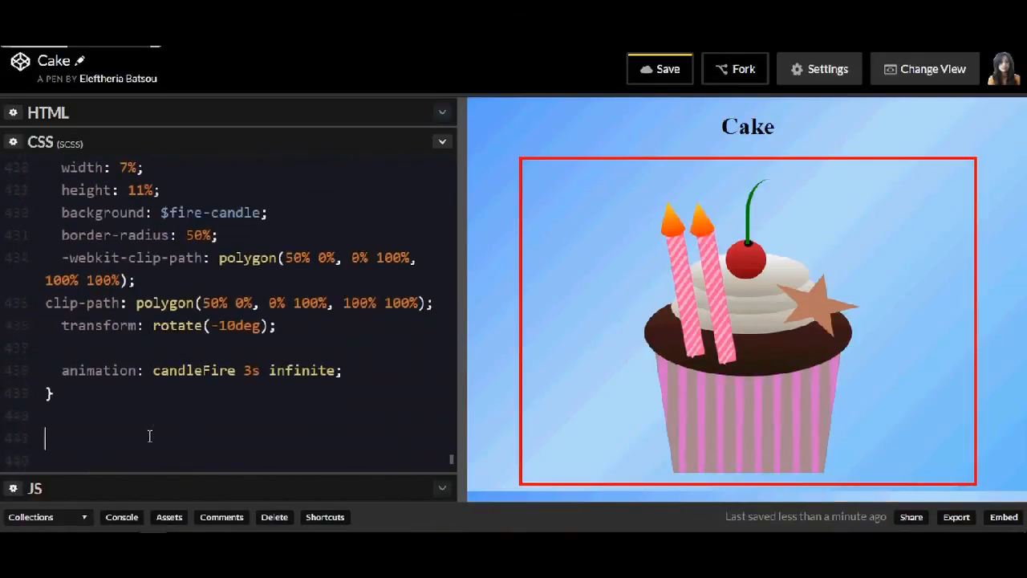
text(@keyframes candleFire{})
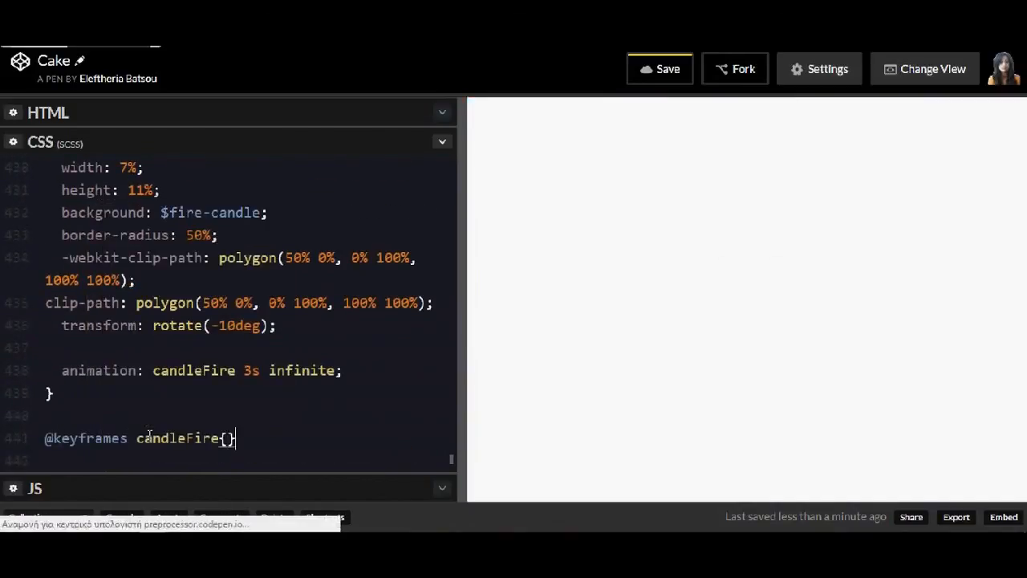
text(0%{})
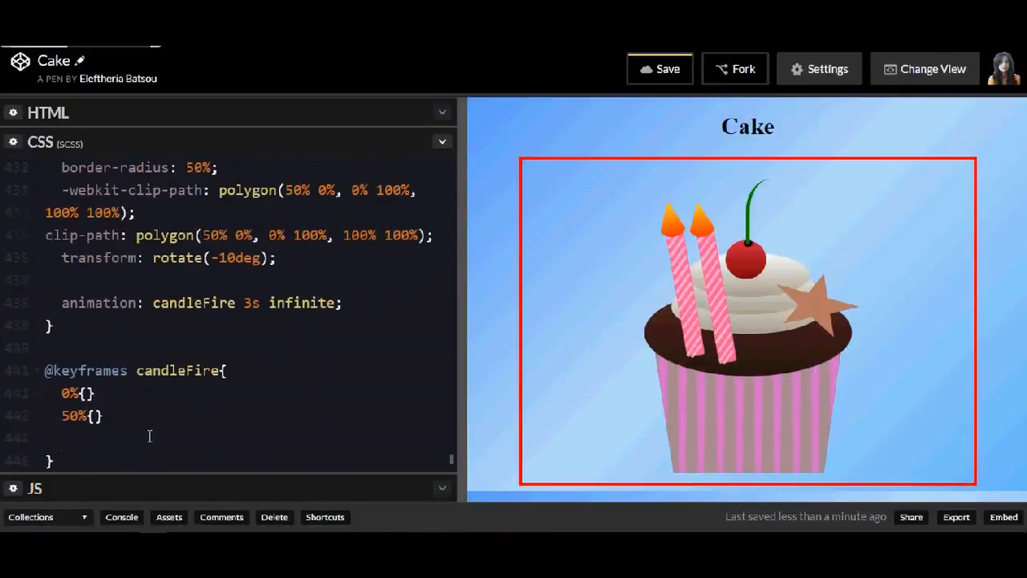
text(tr)
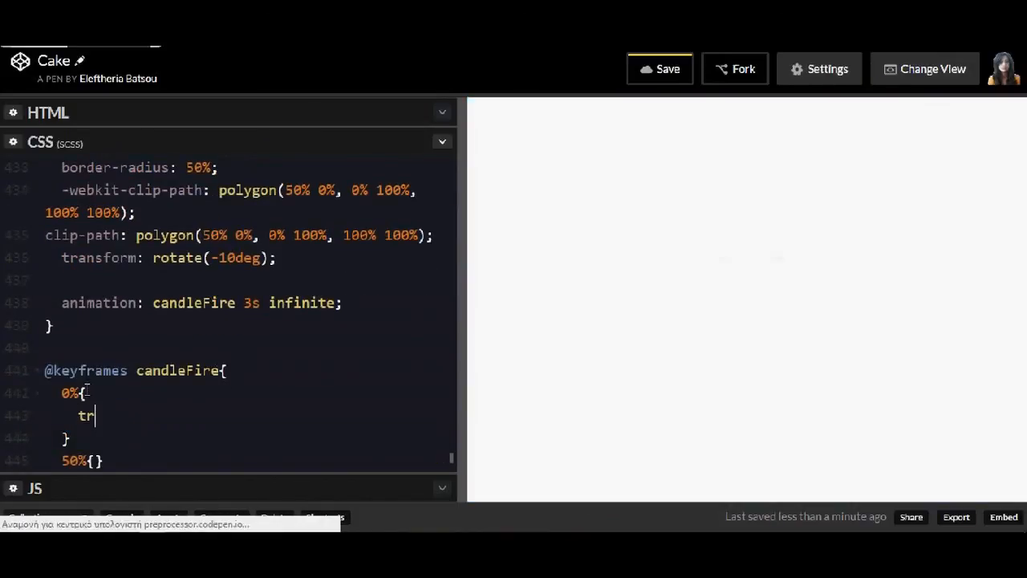
text(ansform: scale(1);)
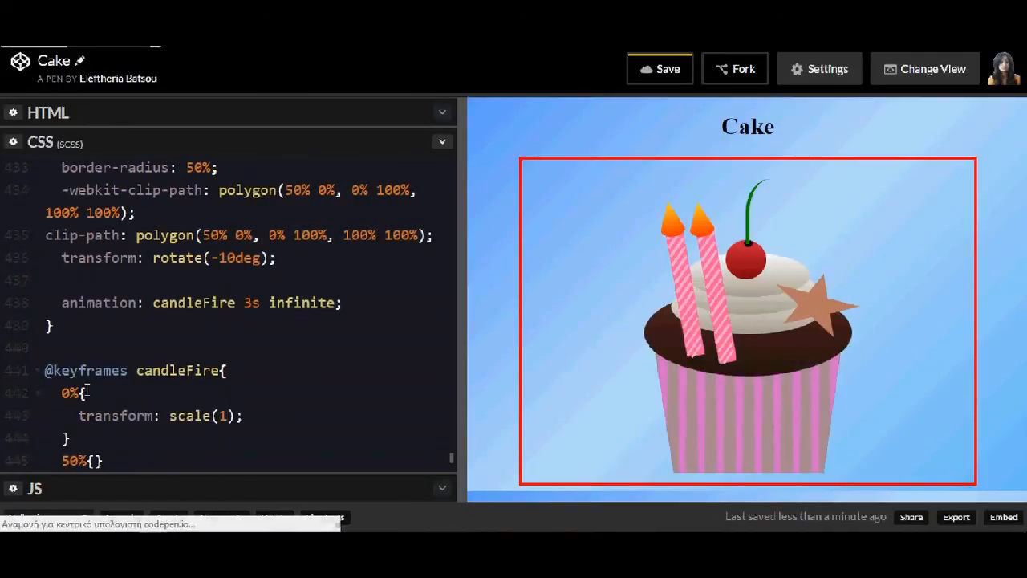